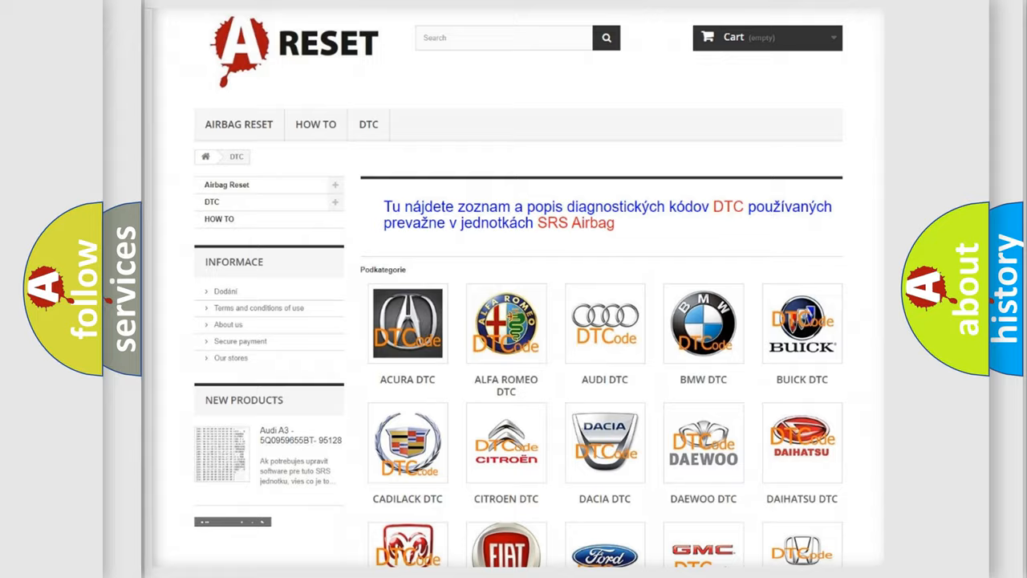
Step: Scroll the DTC brand grid down to bring the Chrysler DTC logo into view
scroll(down, 3)
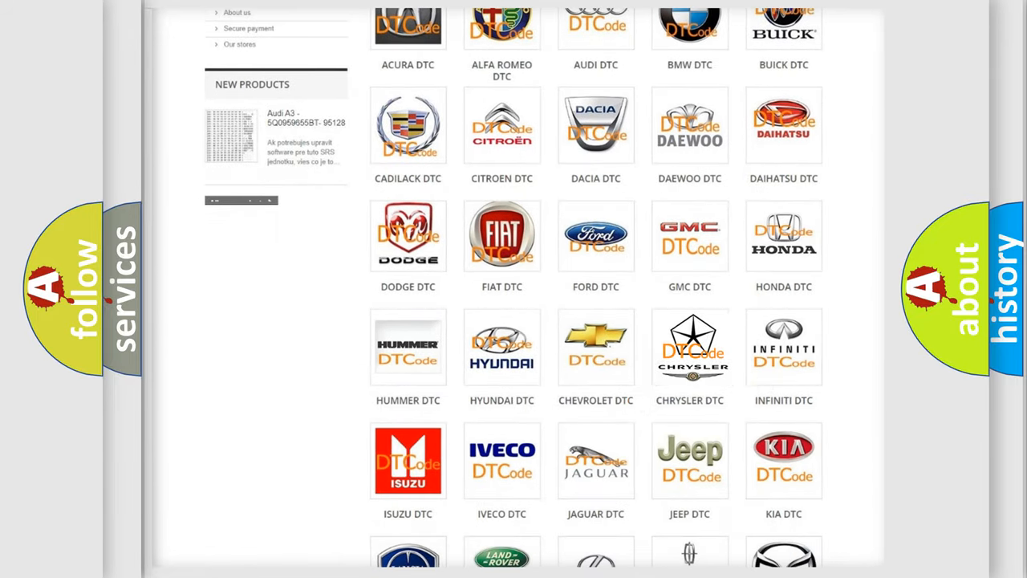
Step: Open the Chrysler DTC page and browse its subcategory codes from B0002 through B1053
click(690, 347)
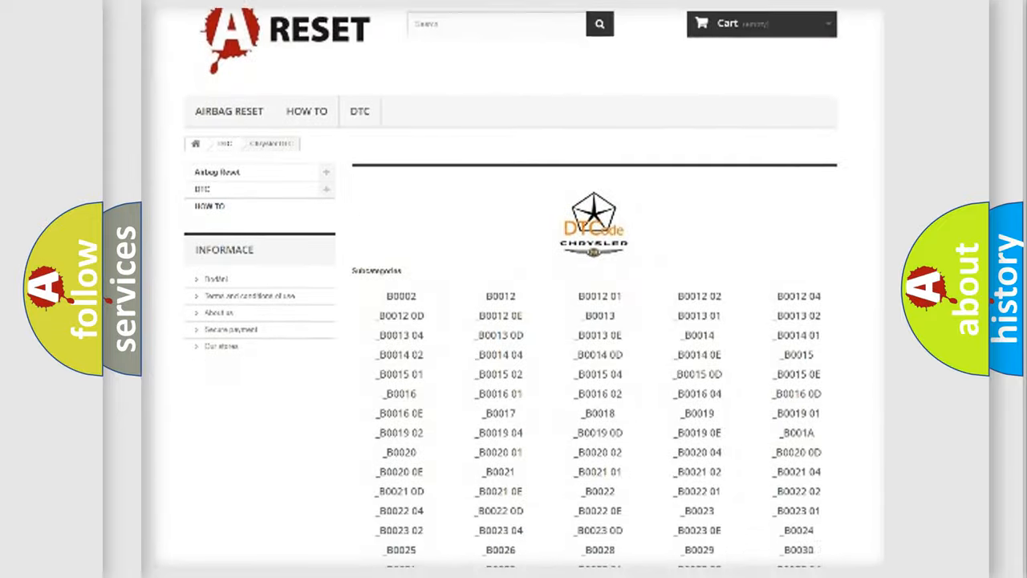
scroll(down, 3)
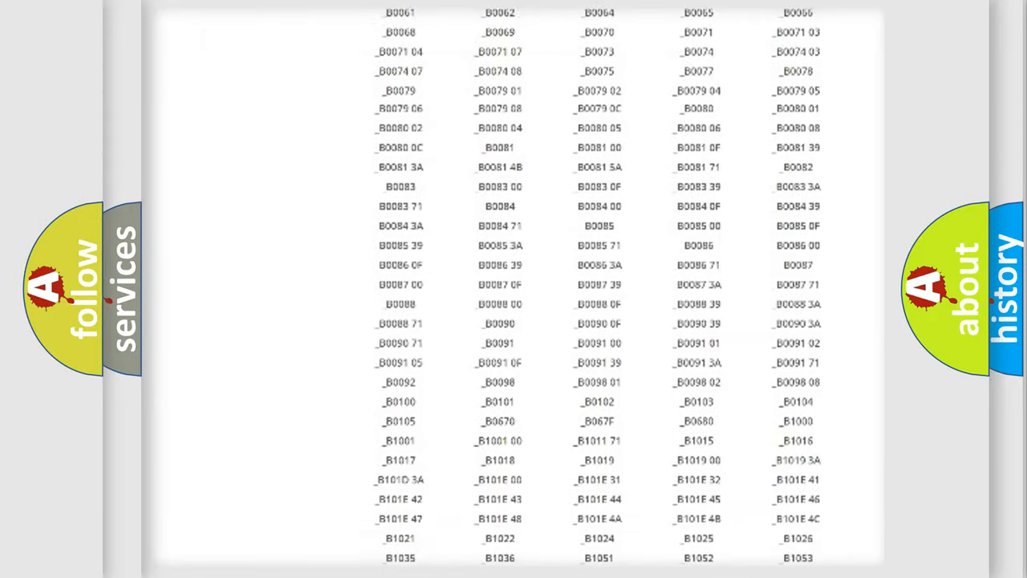
scroll(up, 3)
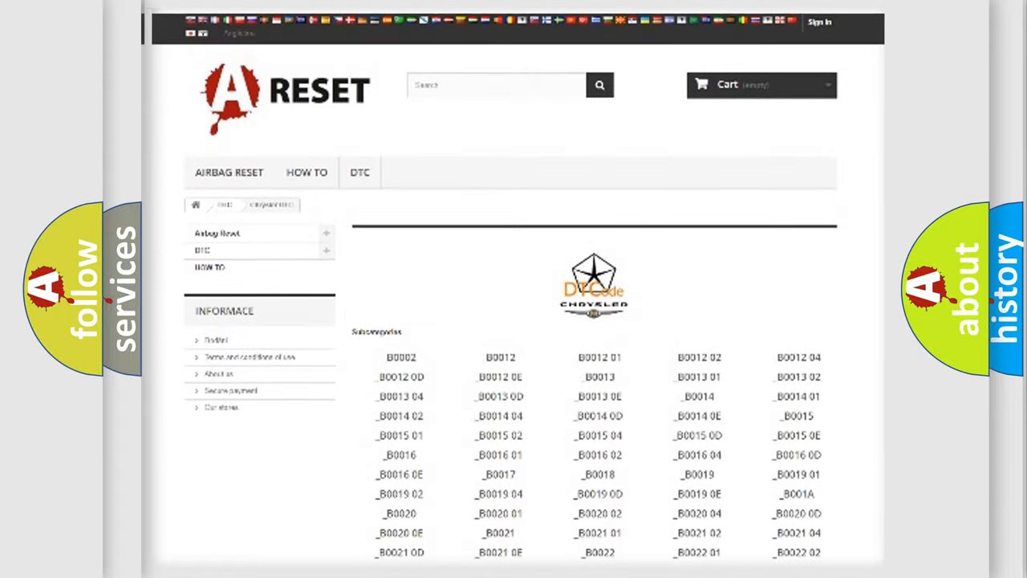